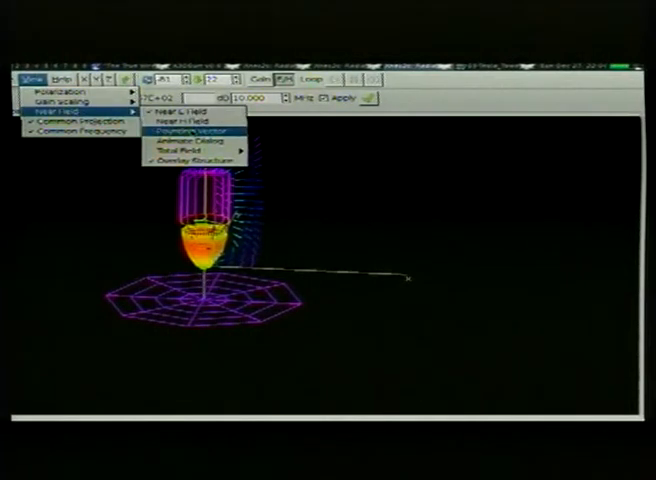
# Display the near-field Poynting vector around the resonant coil antenna model
pyautogui.click(185, 140)
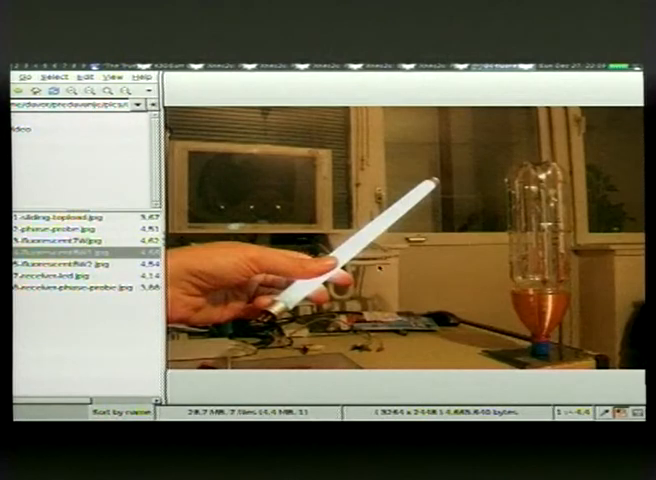
# Show the composite photo of the bottle receiver coil from the file list
pyautogui.click(60, 277)
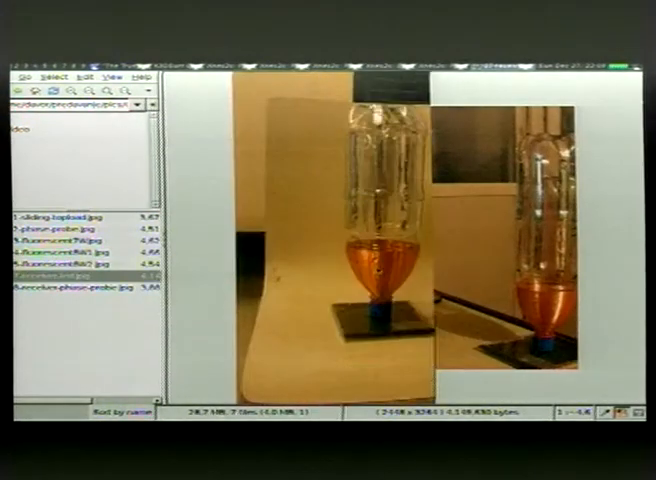